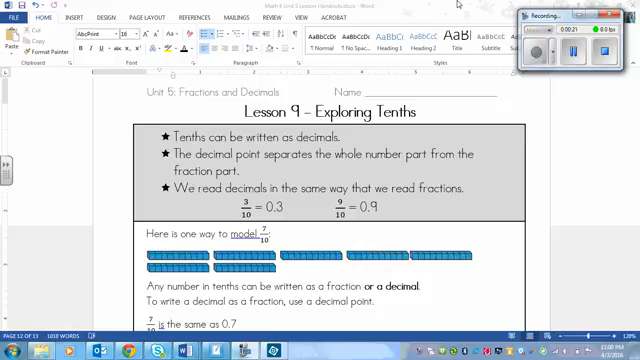
mouse_move(308, 148)
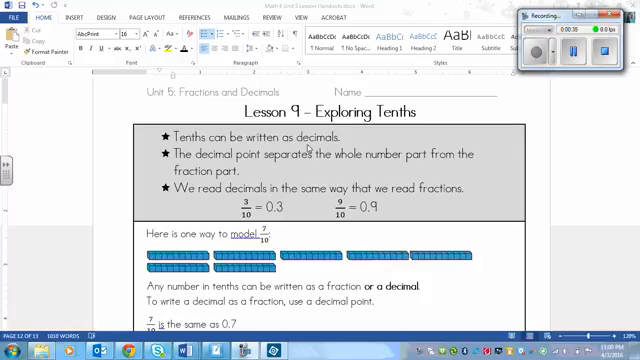
mouse_move(246, 204)
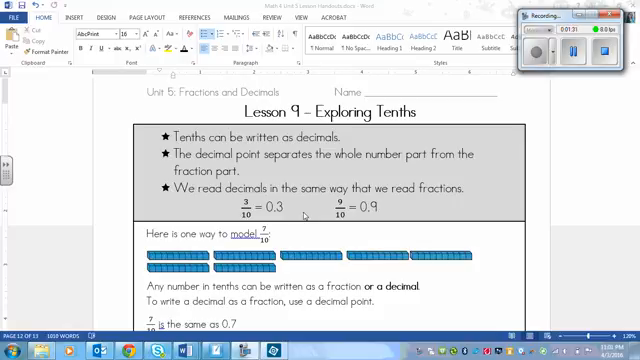
mouse_move(338, 224)
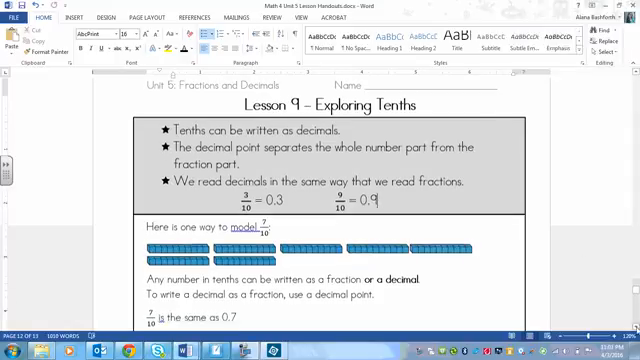
Scroll to the decimal-point explanation where the point in 0.7 is marked.
scroll("down", 3)
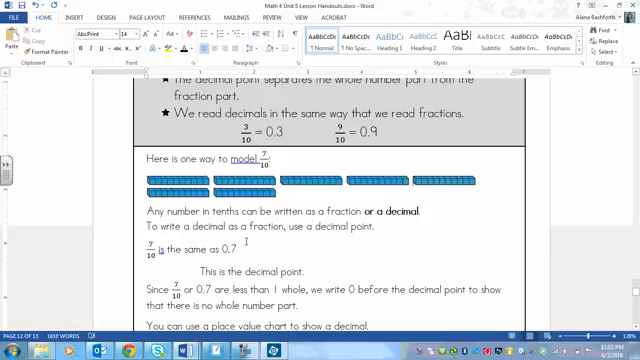
mouse_move(452, 160)
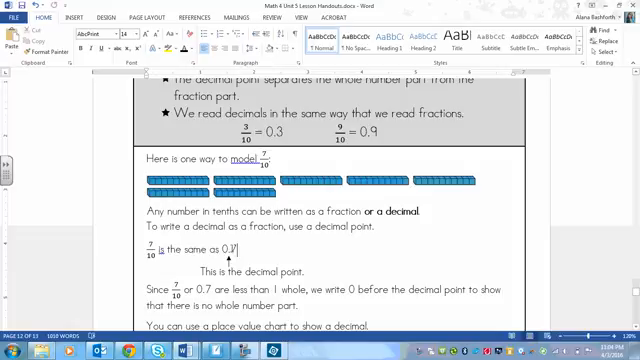
mouse_move(460, 264)
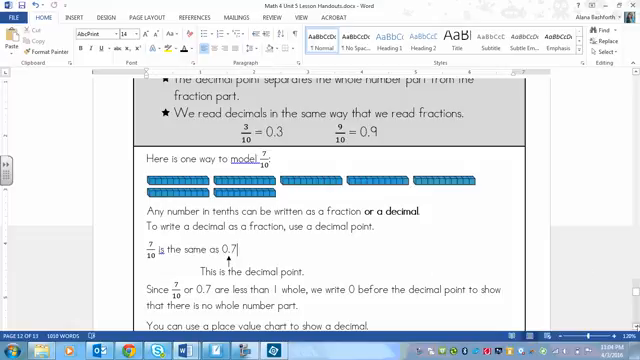
Scroll to the place value chart for 0.7, its 'Zero and seven tenths' reading and the Practice heading.
scroll("down", 3)
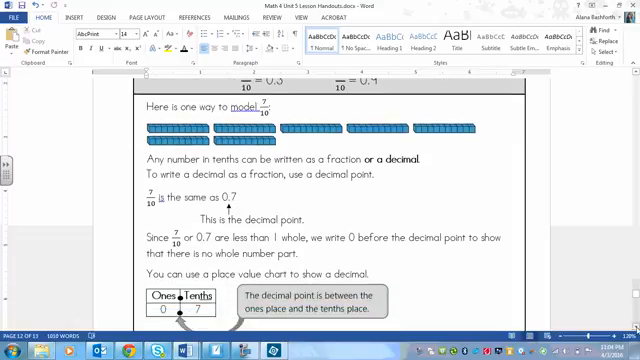
scroll("down", 3)
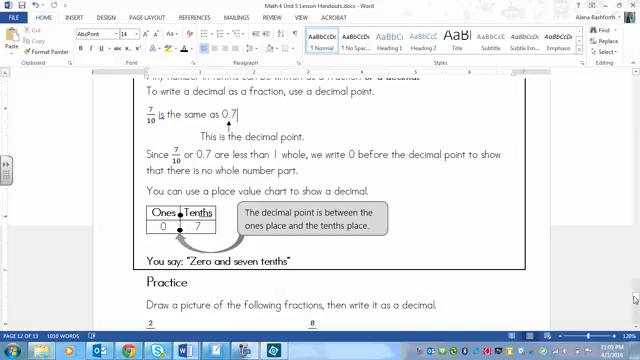
scroll("down", 3)
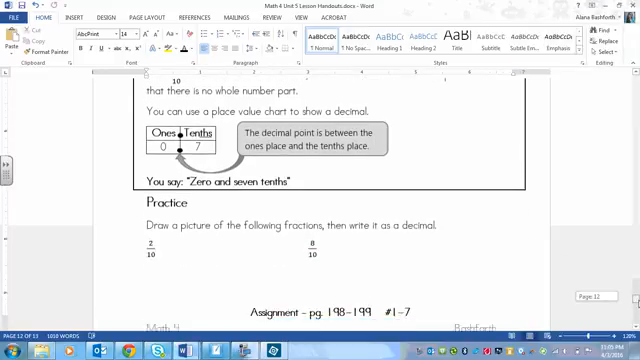
scroll("down", 3)
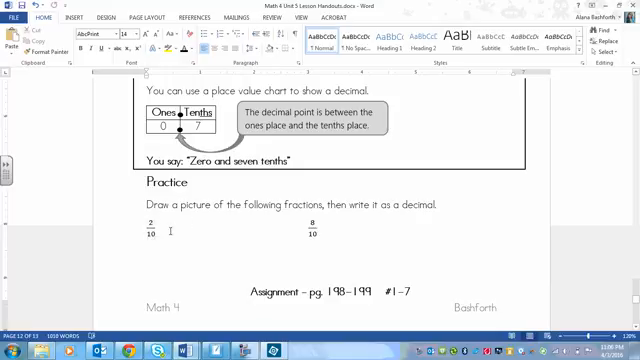
mouse_move(286, 216)
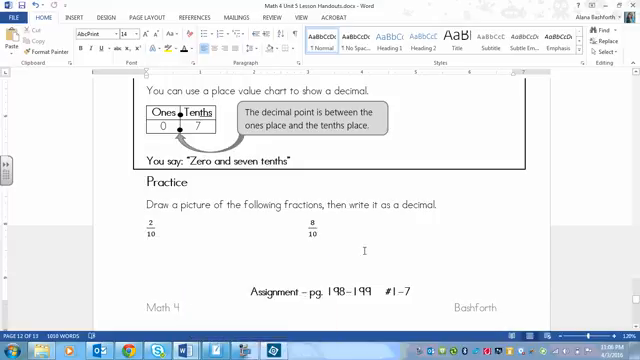
mouse_move(308, 330)
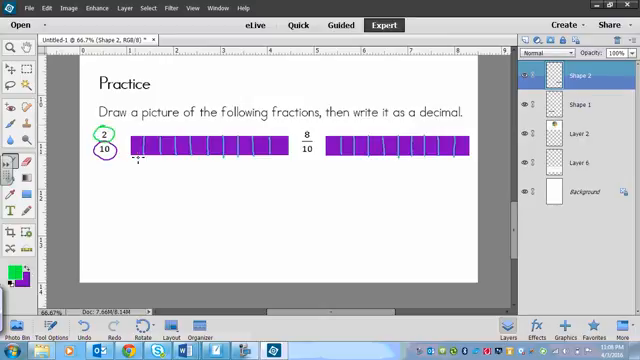
Bring up the Practice image with the ten-part purple bars and 2/10 circled.
left_click(136, 148)
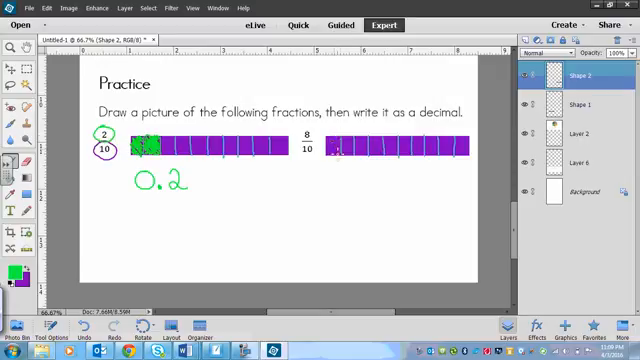
Pick the green Brush to shade 2 of 10 boxes as 0.2 and 8 boxes of the second bar.
left_click(330, 150)
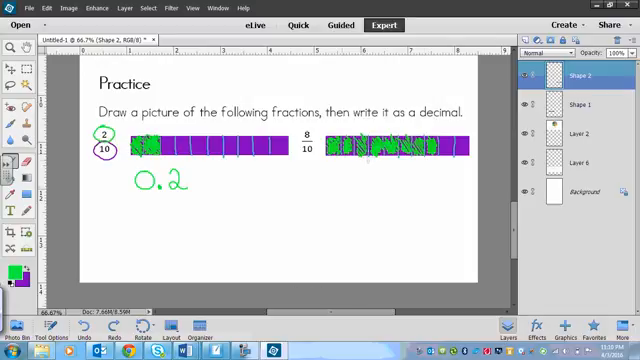
mouse_move(304, 192)
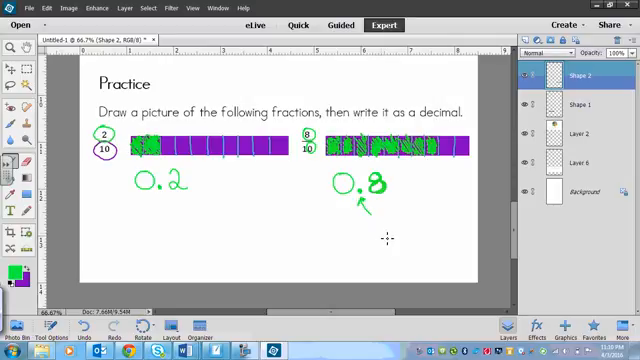
mouse_move(308, 176)
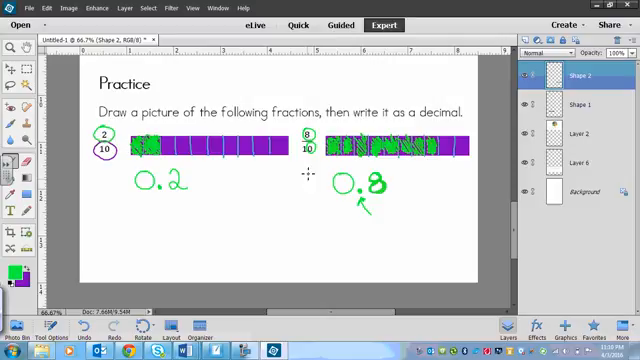
mouse_move(296, 296)
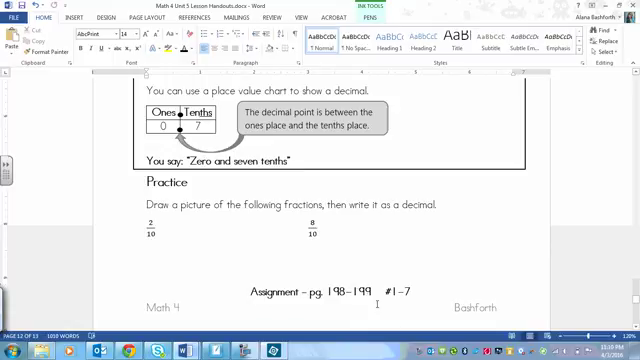
mouse_move(380, 326)
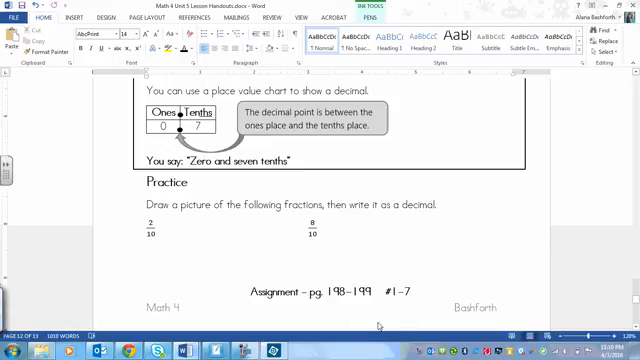